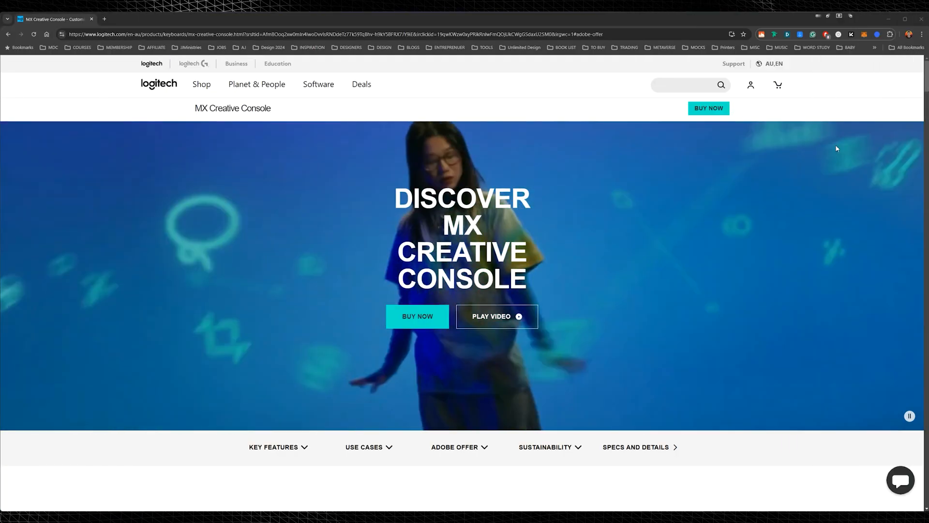
Step: Move down the MX Creative Console page past the hero banner toward the Adobe Creative Cloud offer
scroll(down, 3)
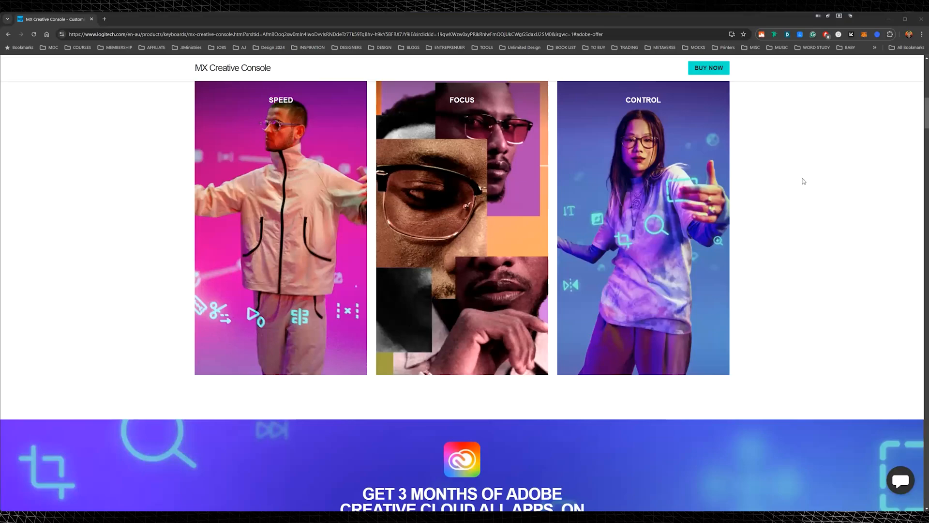
scroll(down, 3)
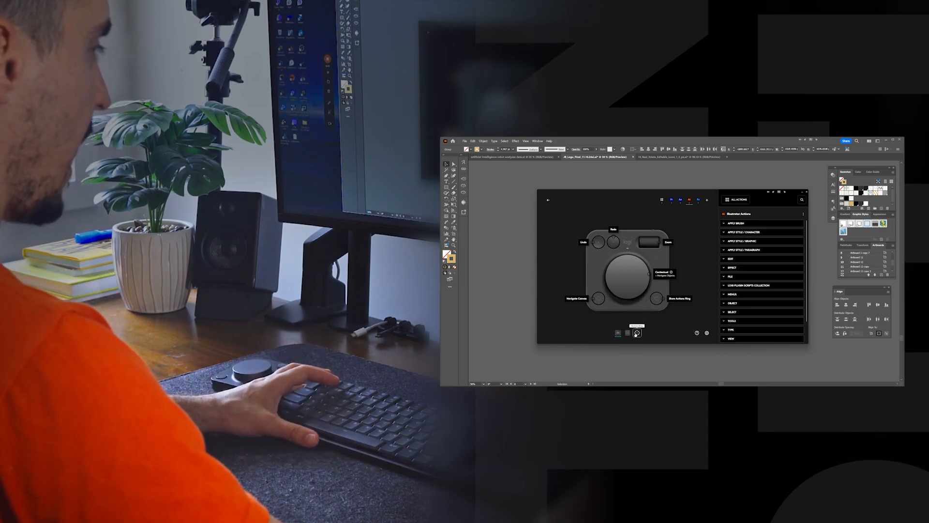
Step: Select the Illustrator profile so the dial layout appears beside the Illustrator actions list
click(637, 332)
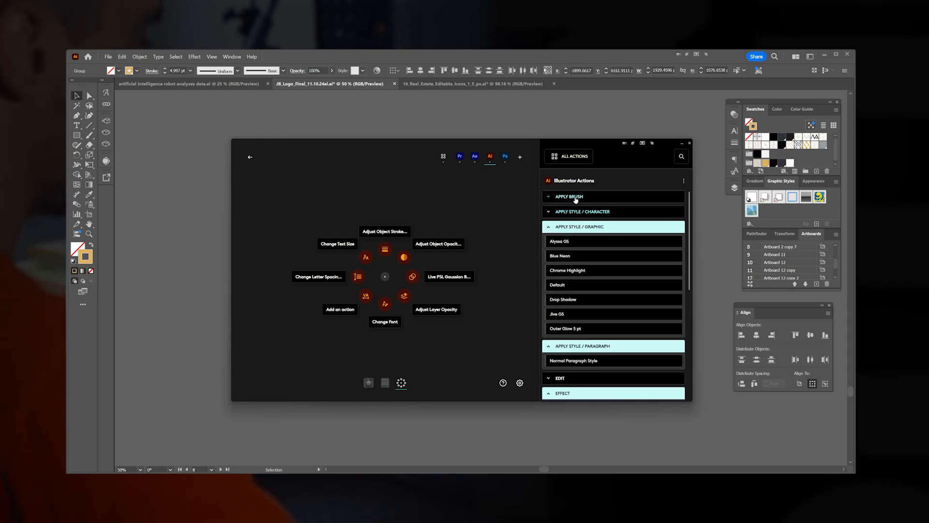
Step: Expand Object › Transform to show Move, Reflect, Rotate, Scale, Shear and Transform Again
scroll(down, 3)
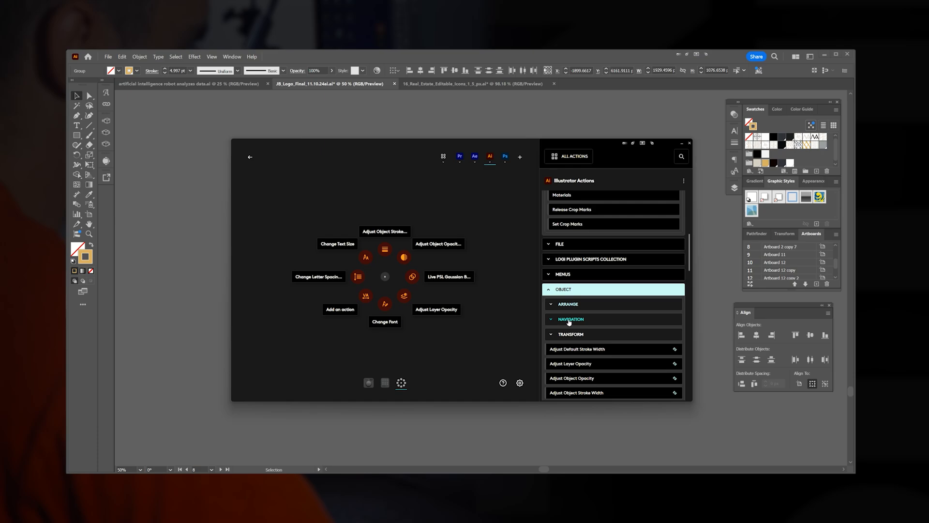
click(571, 334)
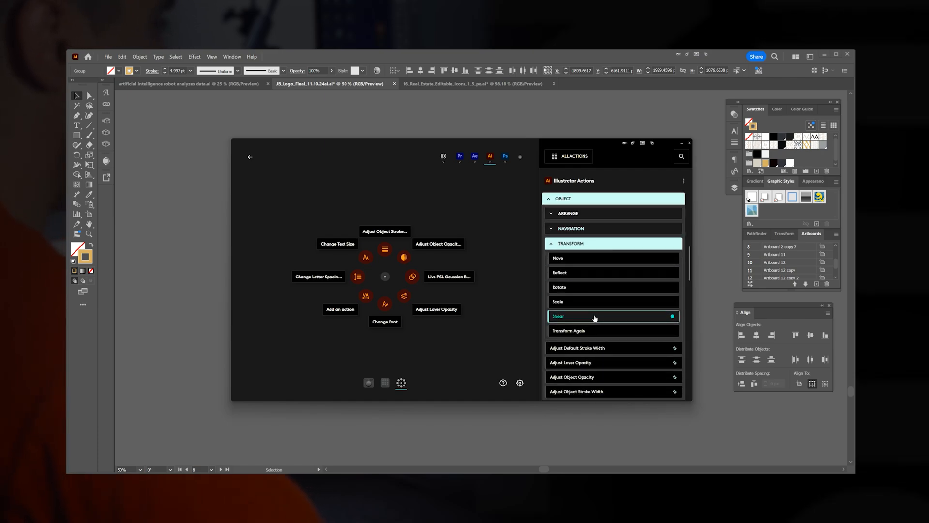
mouse_move(596, 302)
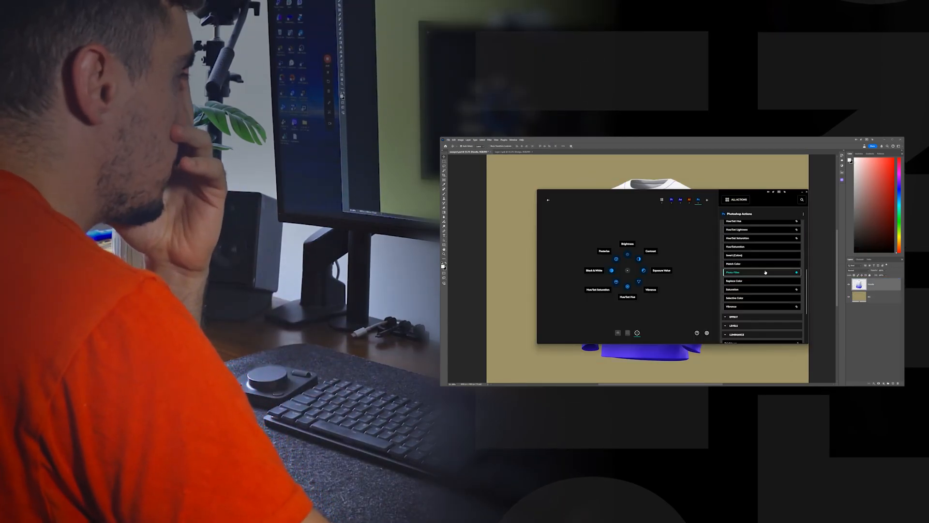
Step: Search the Photoshop actions list for 'color' to find colour-related actions
text(color)
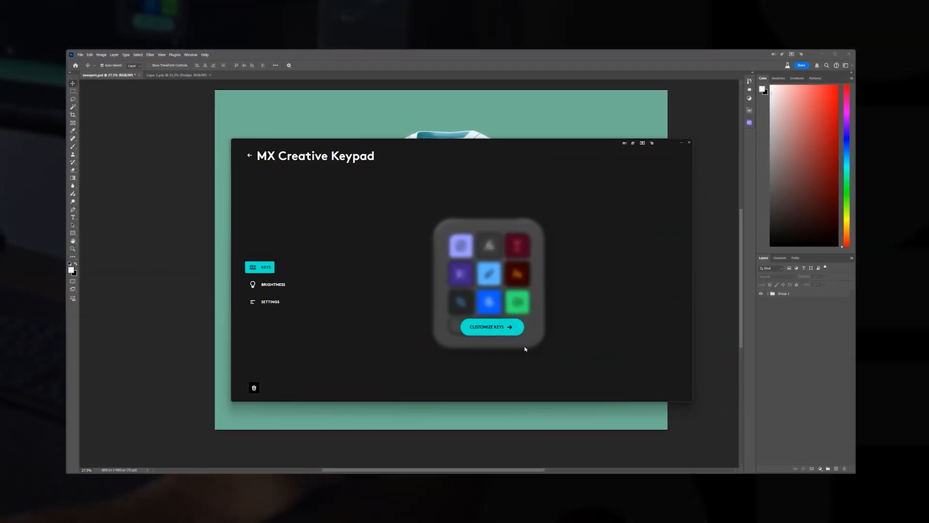
Step: Start a new keypad profile and choose Adobe Acrobat as its application
click(491, 326)
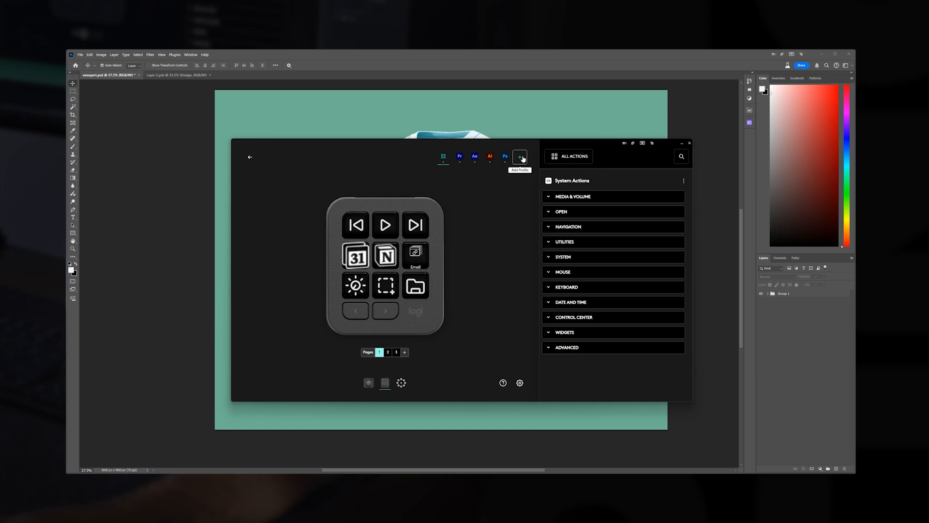
click(520, 156)
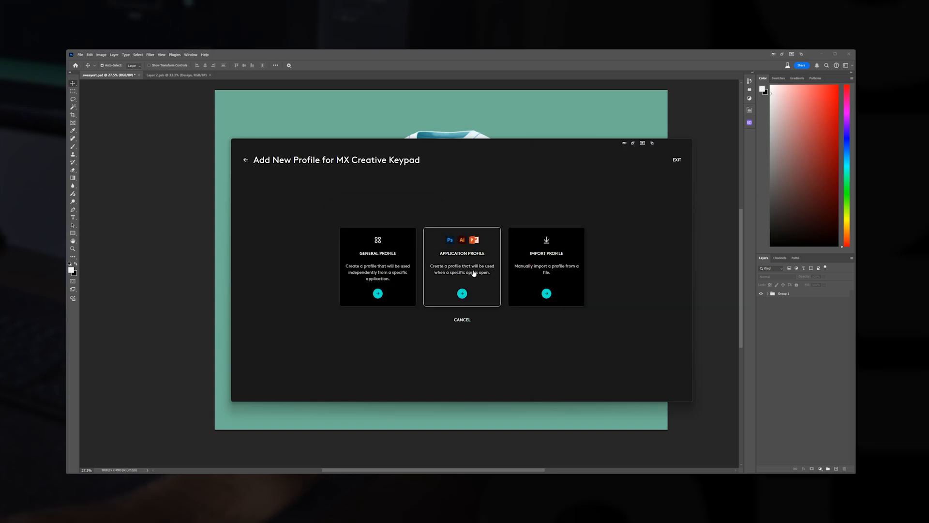
mouse_move(579, 277)
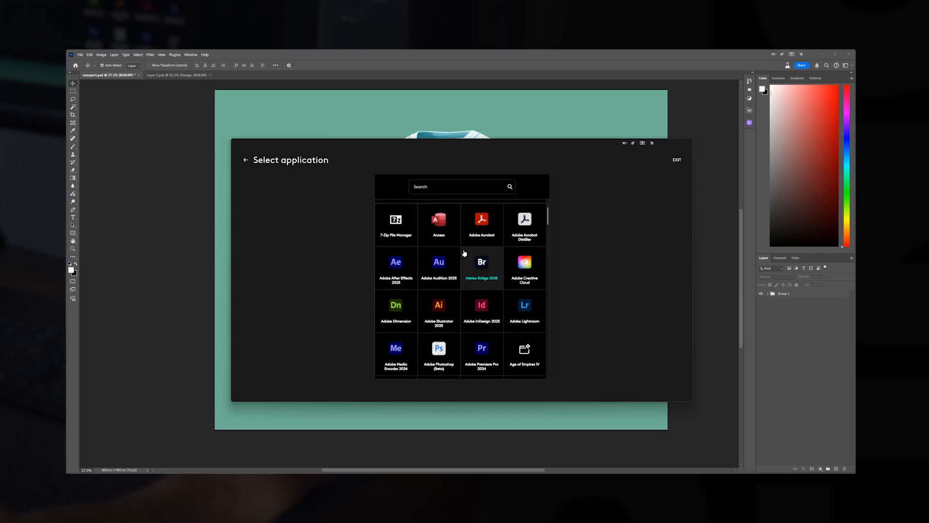
scroll(down, 3)
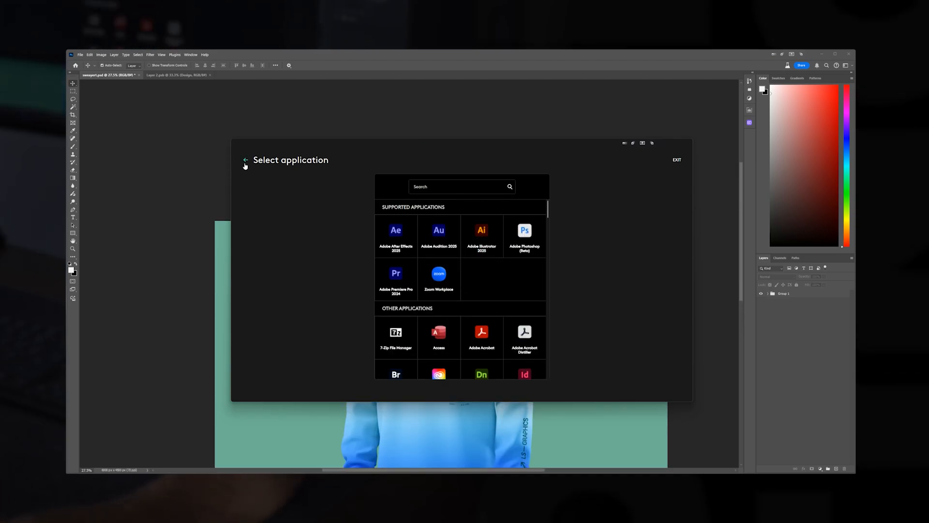
click(481, 338)
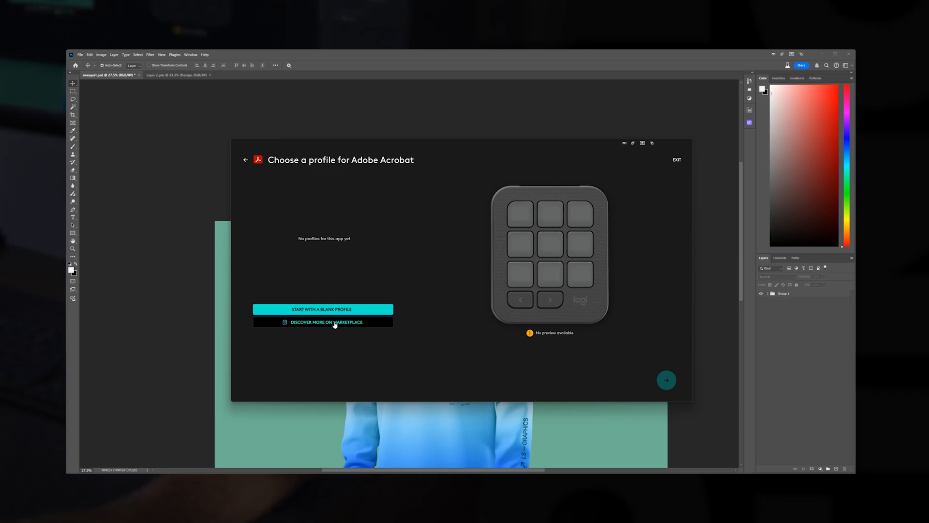
Step: Bring up Logi Marketplace to look for more Acrobat profiles and browse its listings
click(323, 321)
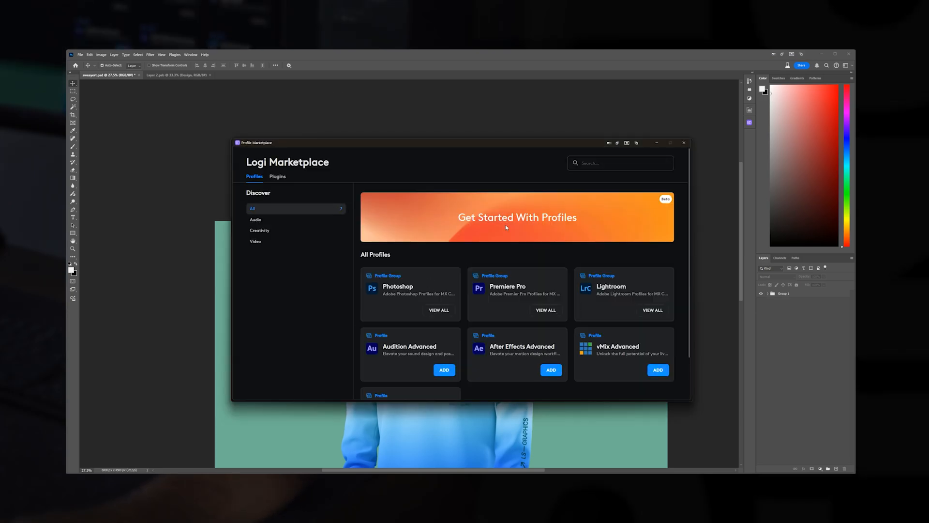
scroll(down, 3)
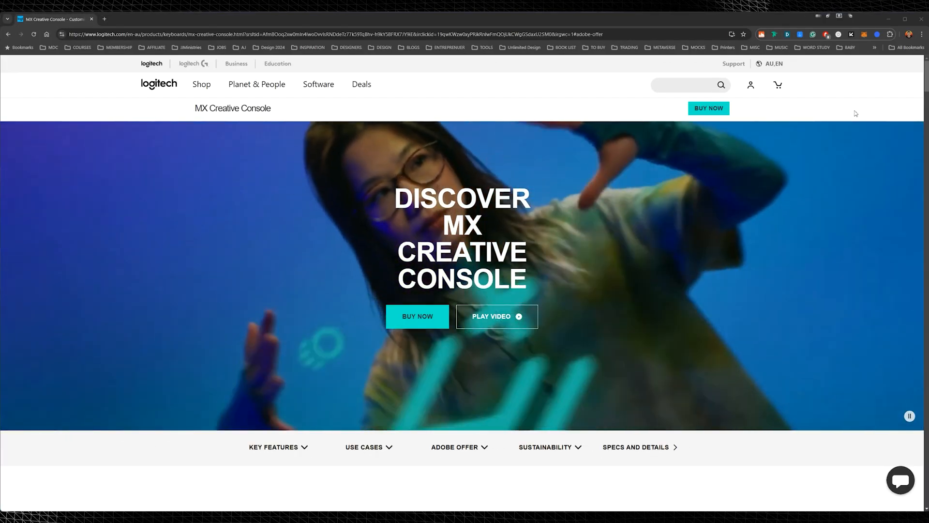
scroll(down, 3)
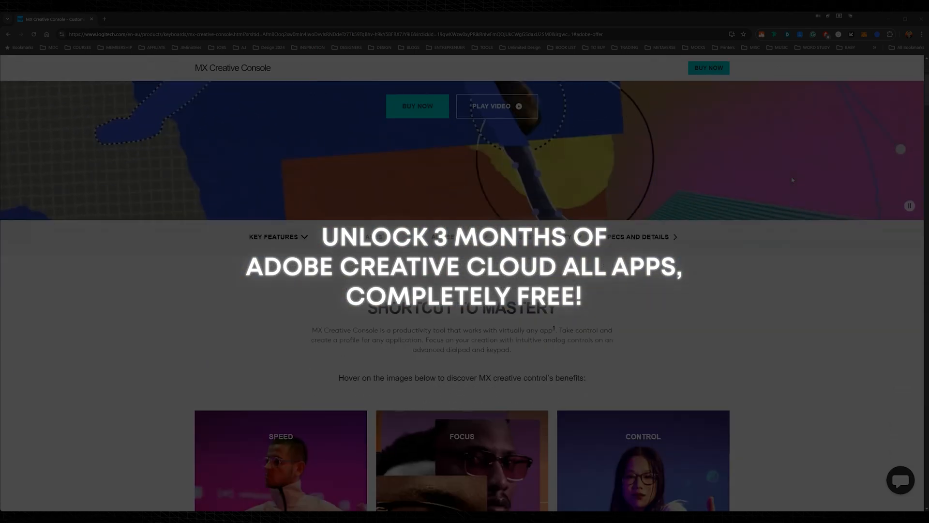
scroll(down, 3)
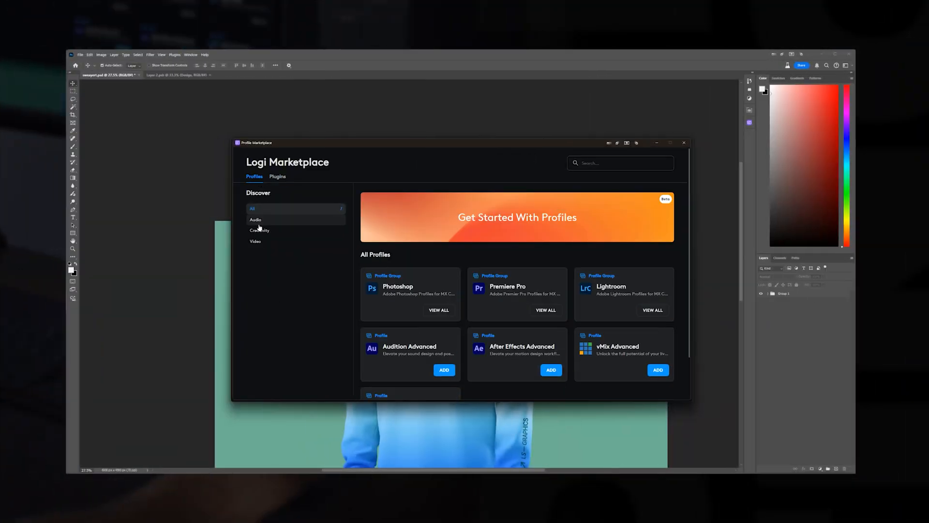
Step: Switch to the Plugins catalogue and browse down through entries like OBS Studio, Zoom Meeting and Discord
click(277, 177)
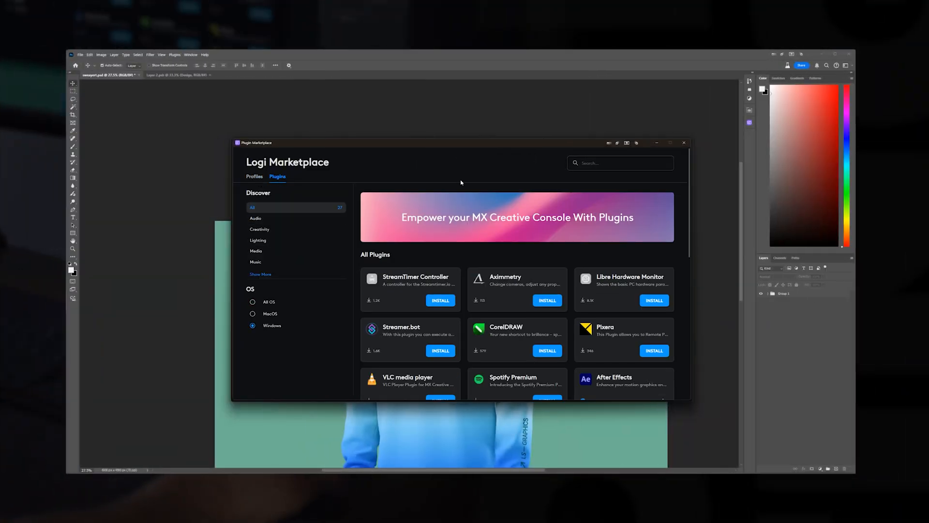
scroll(down, 3)
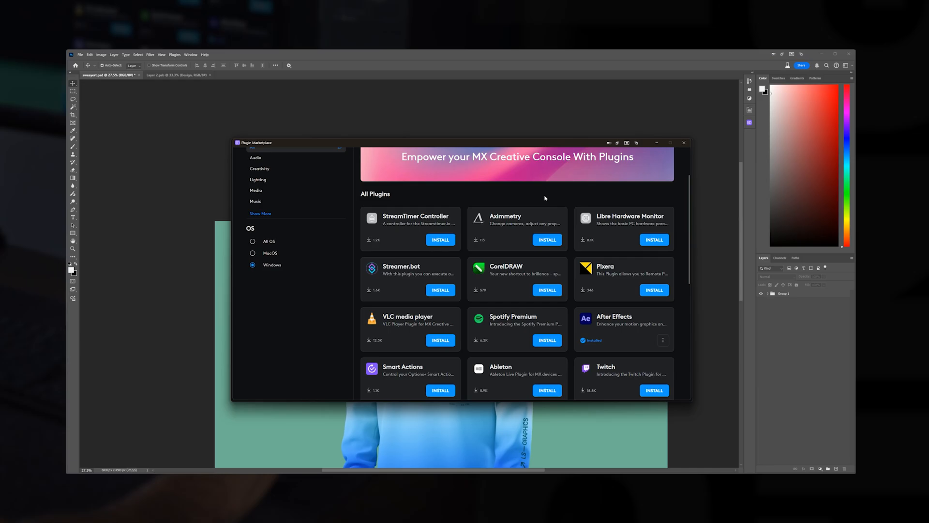
scroll(down, 3)
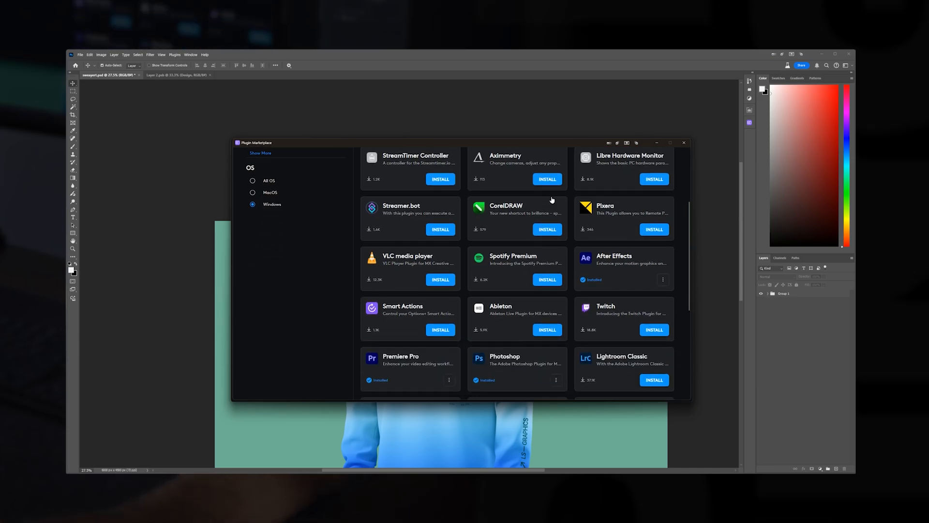
scroll(down, 3)
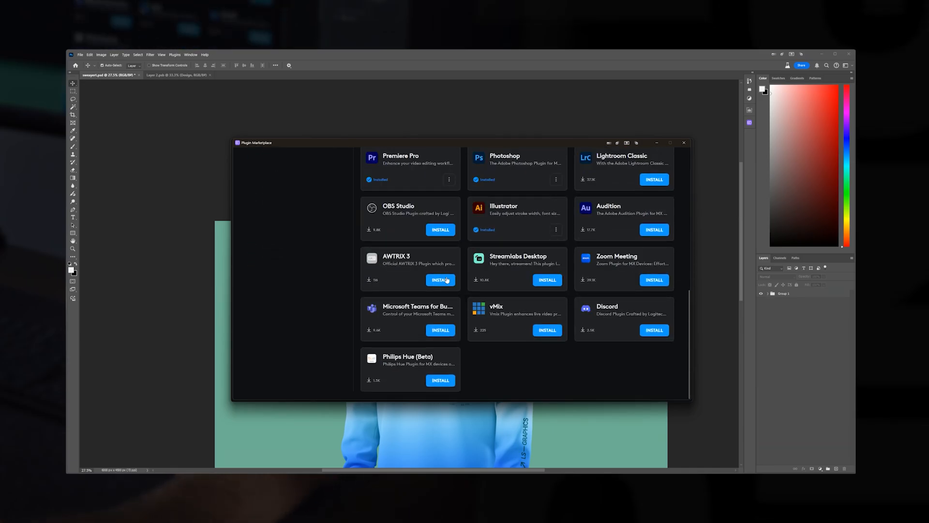
mouse_move(548, 348)
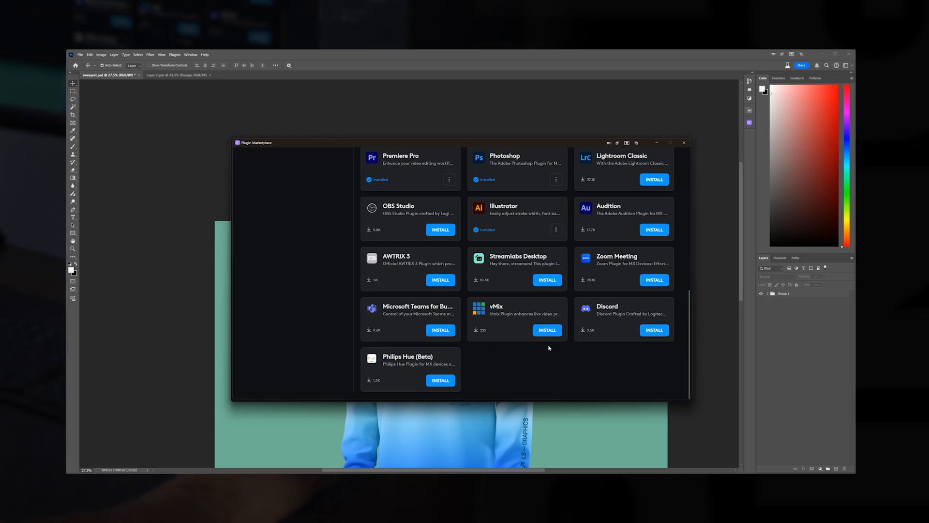